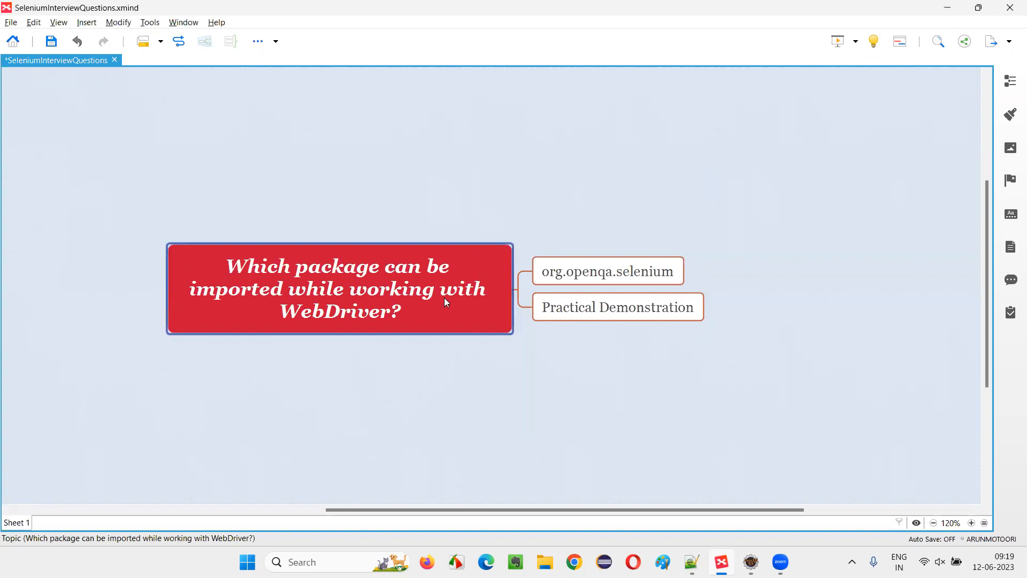
{"action": "mouse_move", "coordinate": [290, 295]}
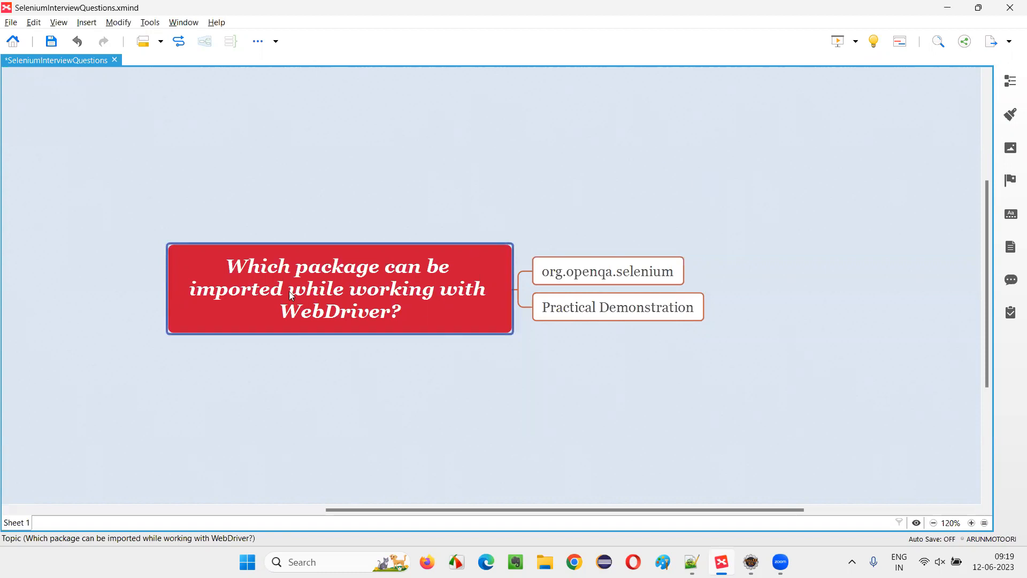
{"action": "mouse_move", "coordinate": [434, 278]}
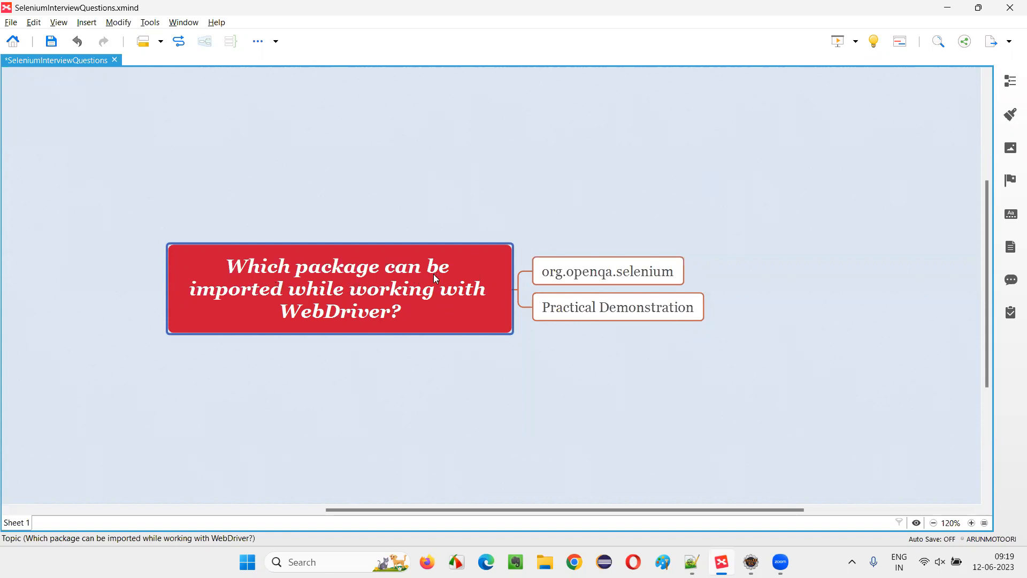
{"action": "mouse_move", "coordinate": [472, 306]}
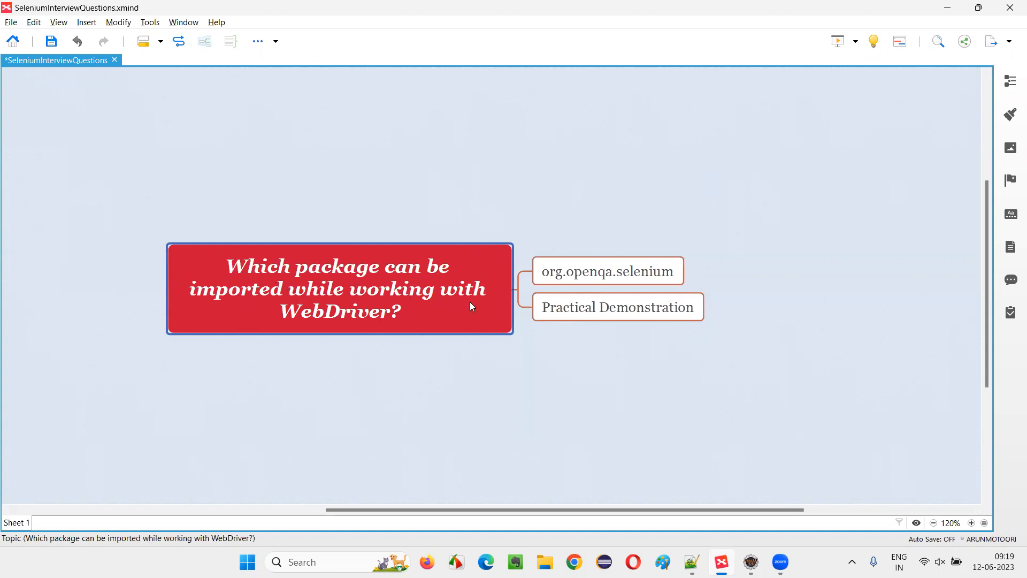
{"action": "mouse_move", "coordinate": [386, 325]}
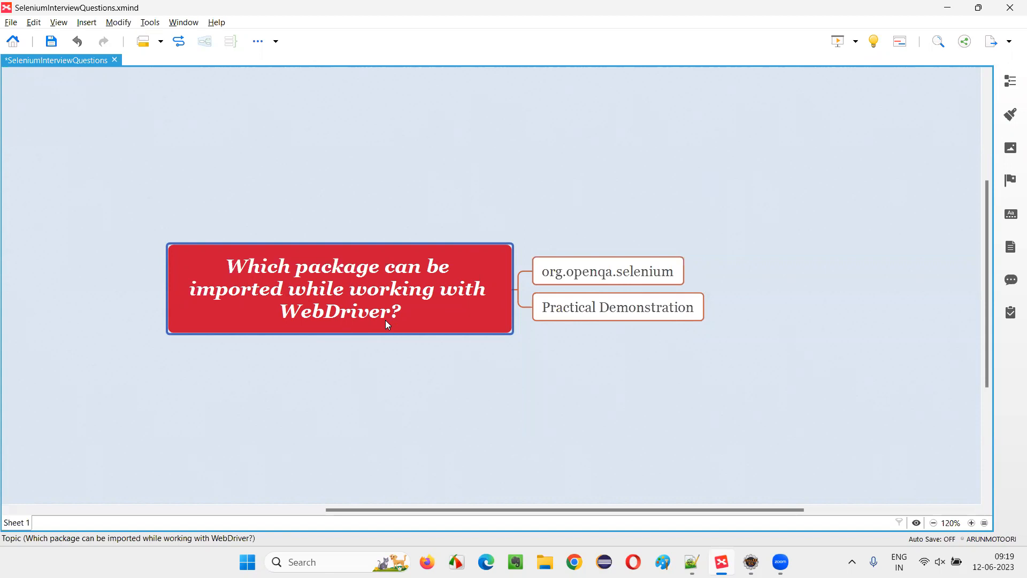
{"action": "mouse_move", "coordinate": [367, 326]}
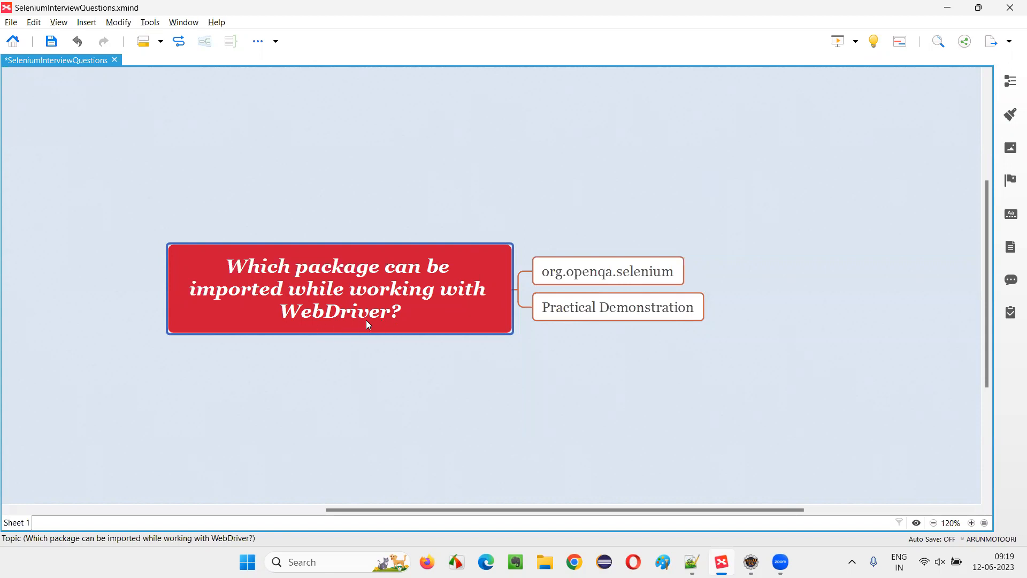
{"action": "mouse_move", "coordinate": [368, 285]}
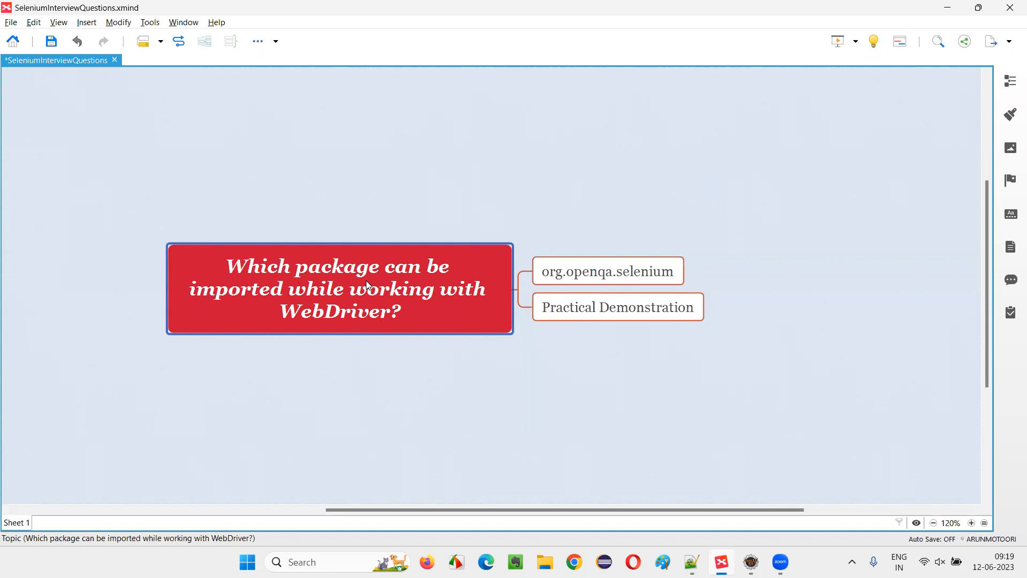
Step: Highlight the org.openqa.selenium and Practical Demonstration topics, then switch to Demo.java in Eclipse
{"action": "left_click", "coordinate": [607, 270]}
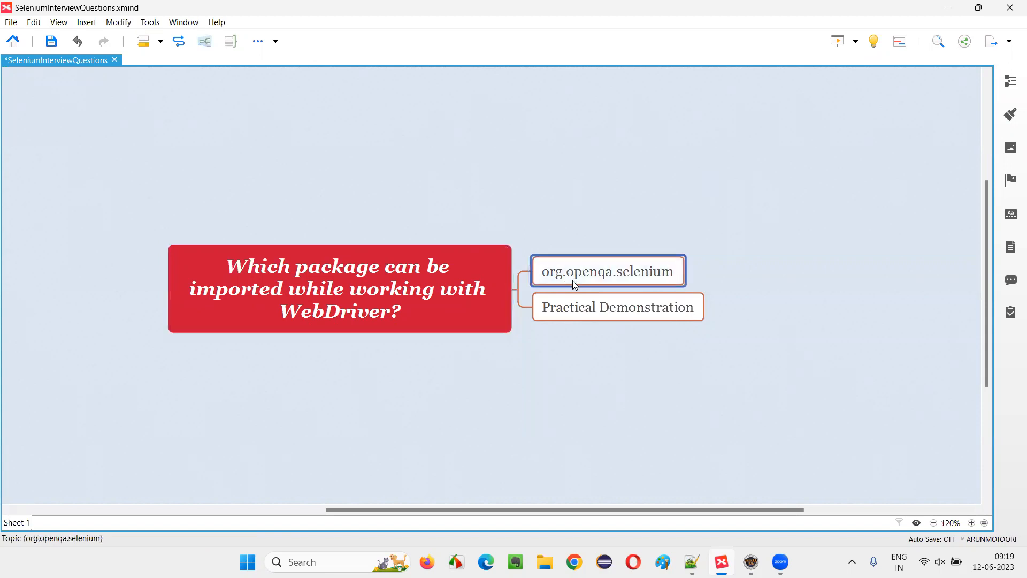
{"action": "mouse_move", "coordinate": [652, 285]}
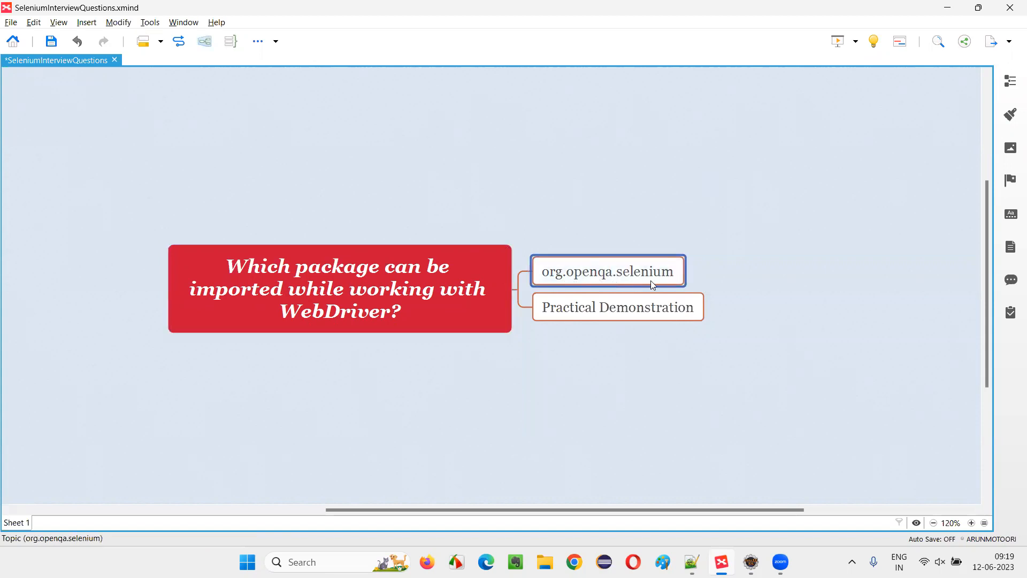
{"action": "left_click", "coordinate": [616, 306]}
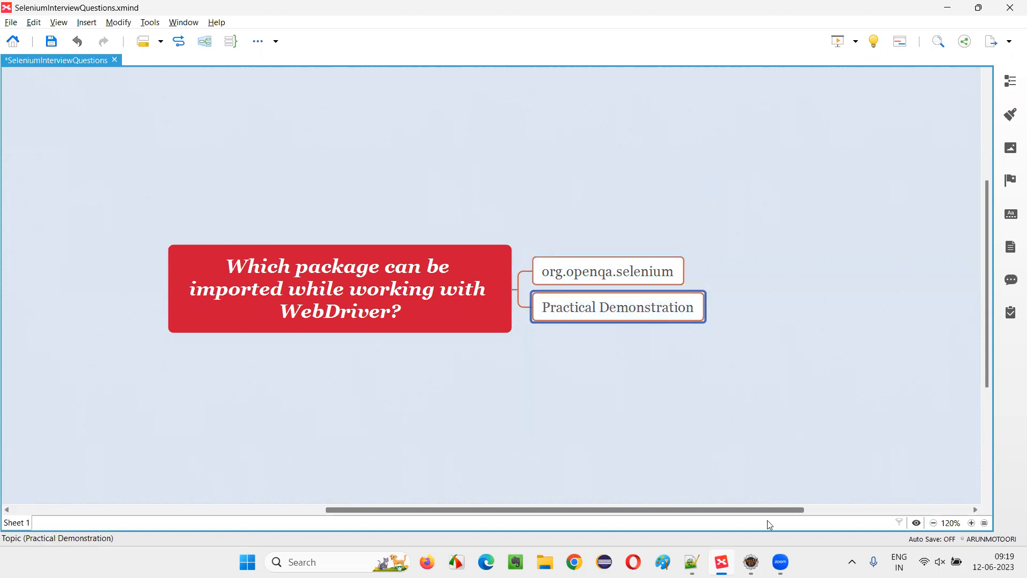
{"action": "left_click", "coordinate": [749, 561]}
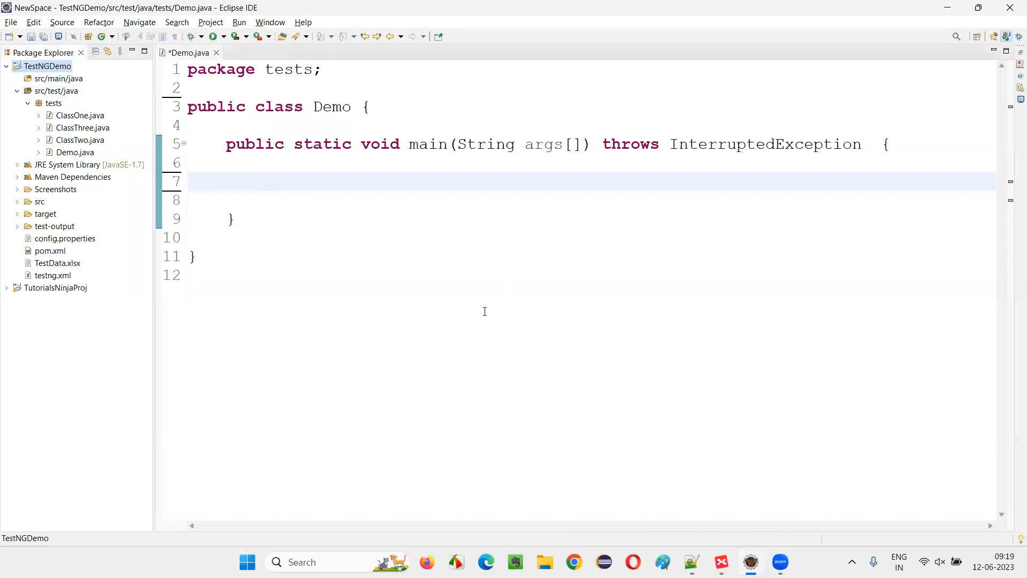
{"action": "mouse_move", "coordinate": [397, 225]}
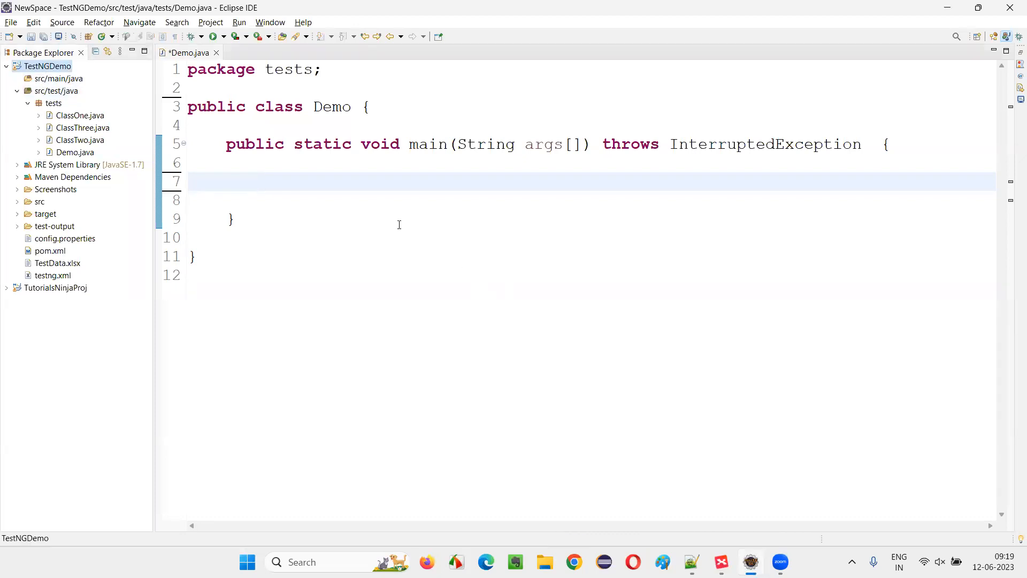
Step: Type 'WebDriver driver;' on line 7 of main and select the unresolved WebDriver type
{"action": "type", "text": "W"}
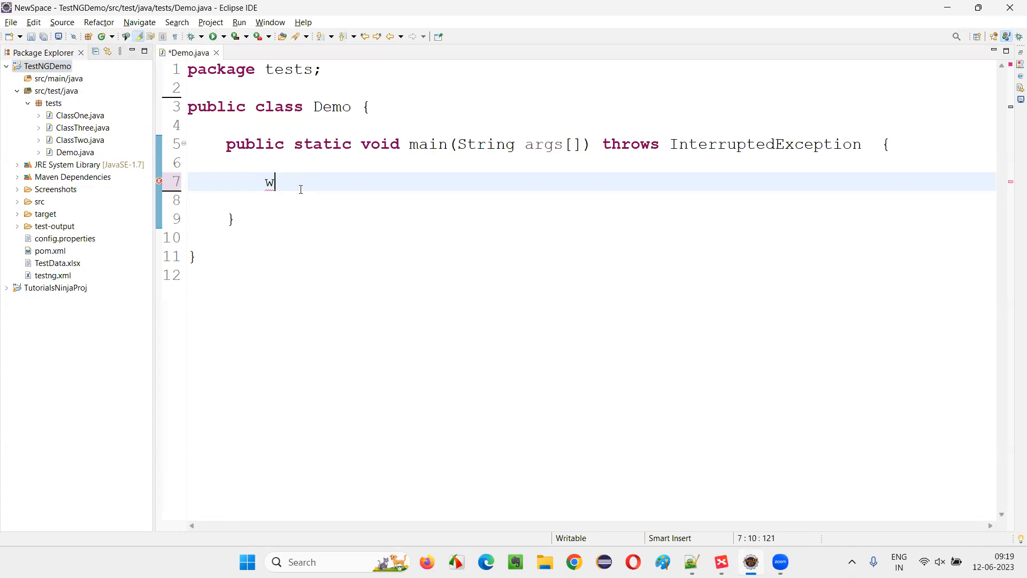
{"action": "type", "text": "ebDriver driver"}
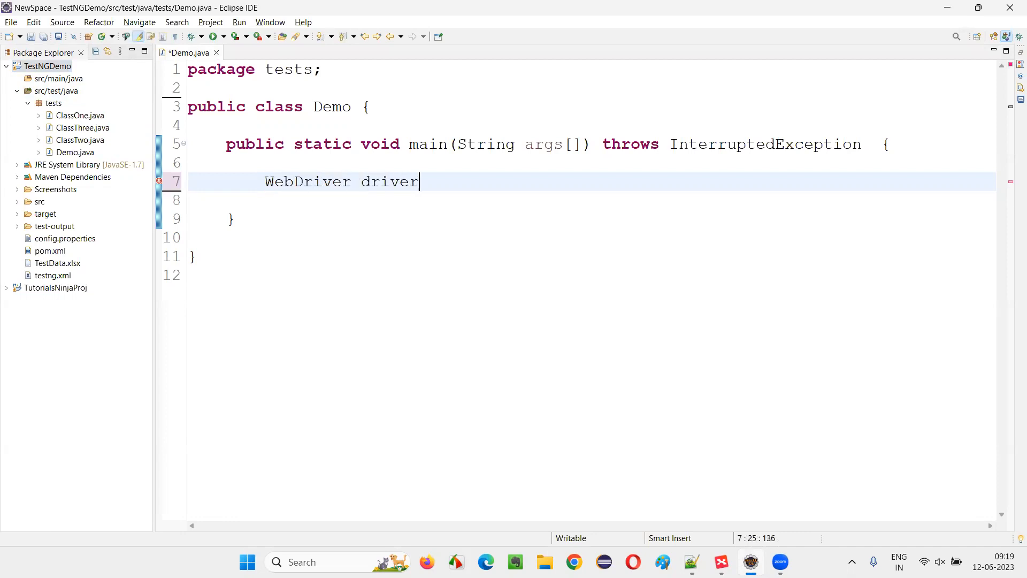
{"action": "type", "text": ";"}
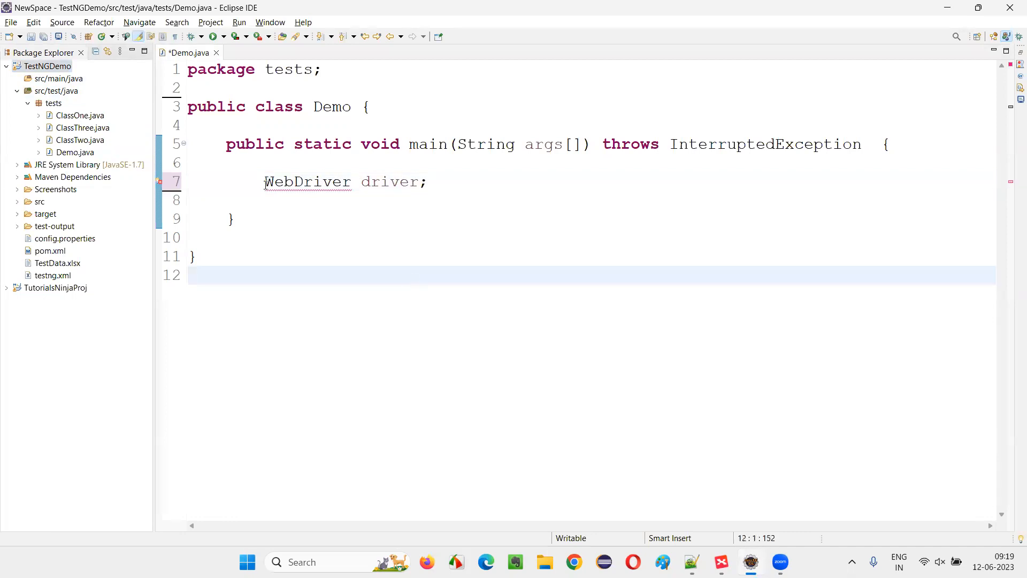
{"action": "double_click", "coordinate": [306, 181]}
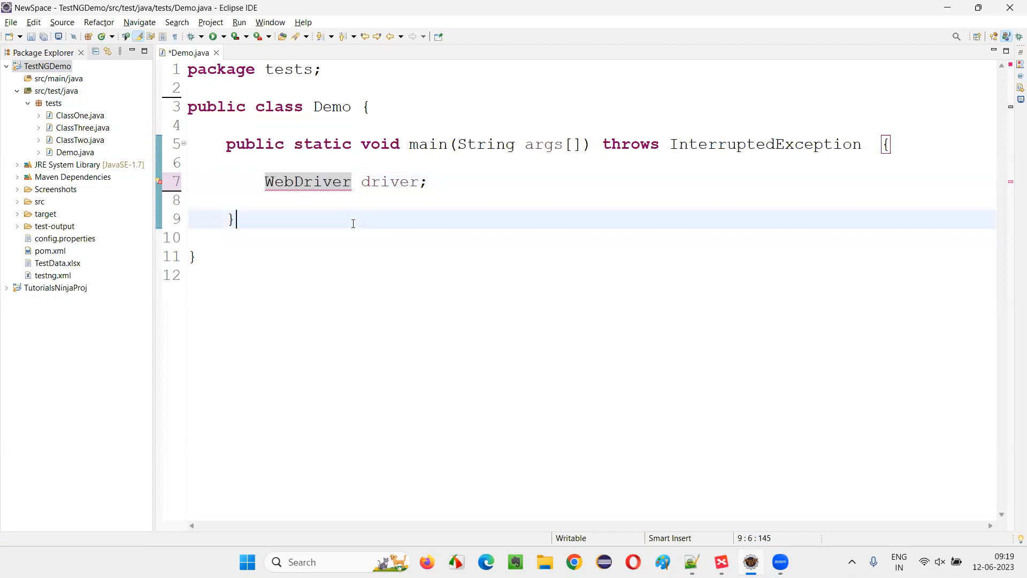
{"action": "mouse_move", "coordinate": [338, 228]}
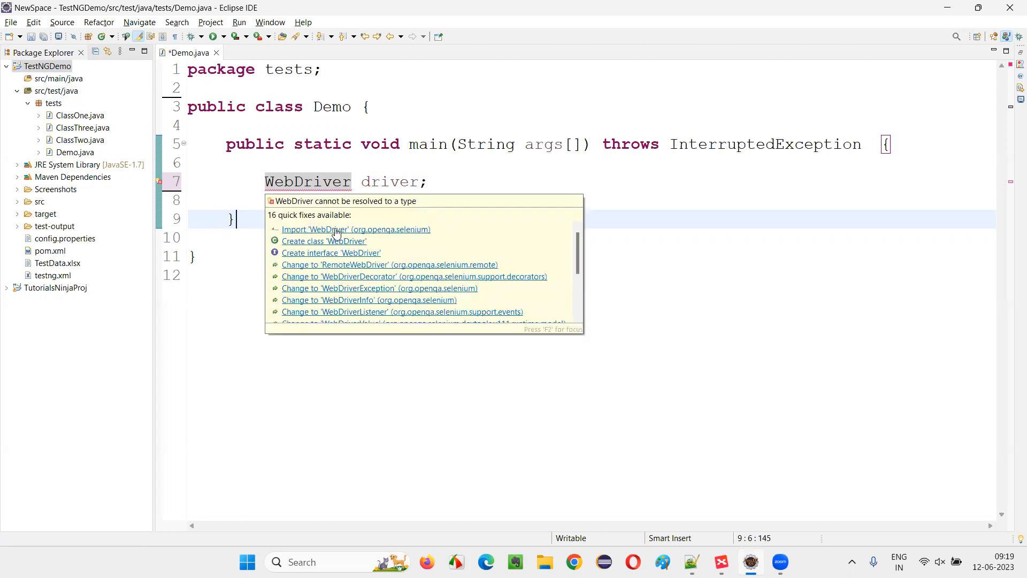
{"action": "mouse_move", "coordinate": [359, 232]}
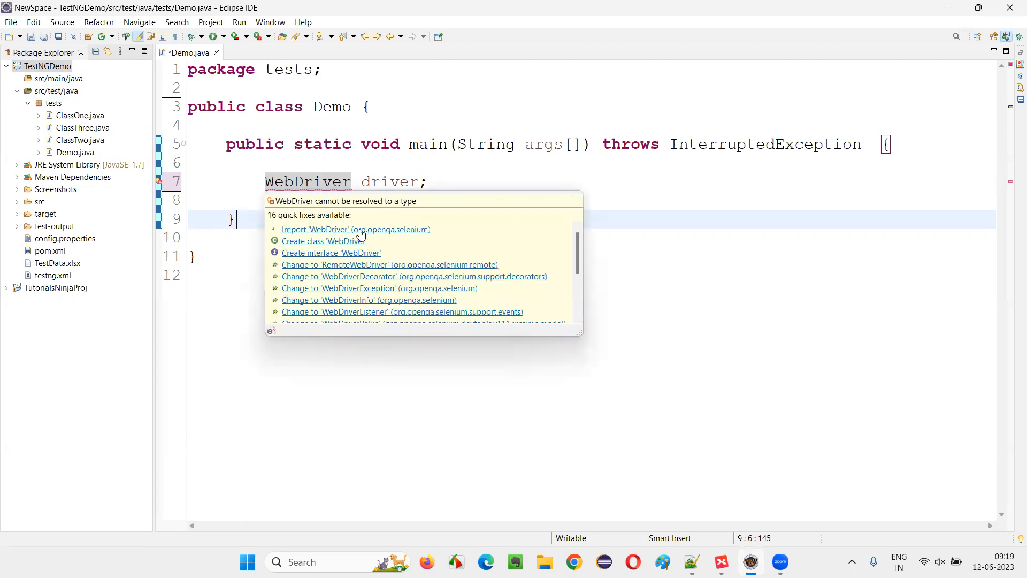
Step: Apply the quick fix Import 'WebDriver' (org.openqa.selenium)
{"action": "left_click", "coordinate": [355, 230]}
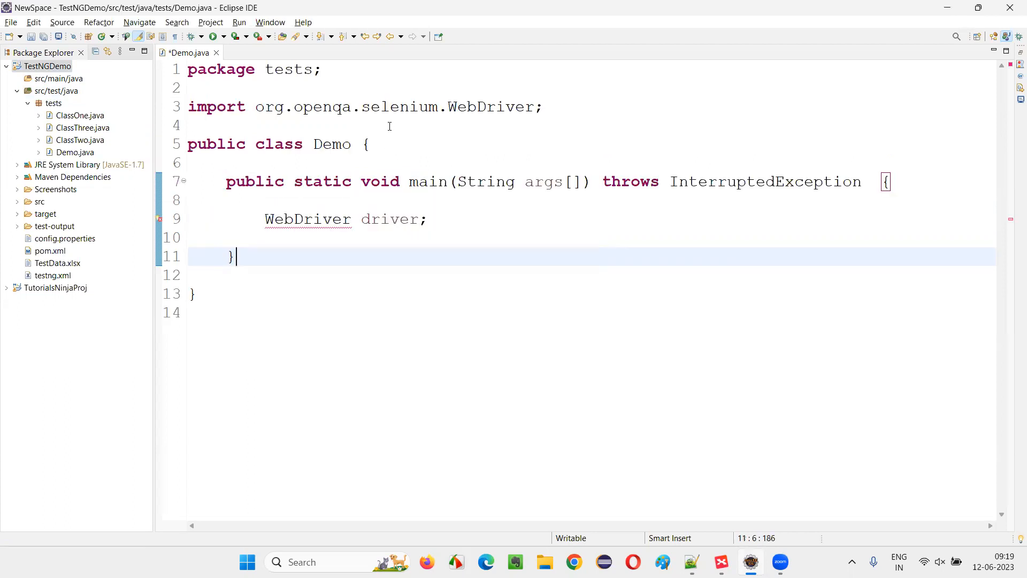
Step: Highlight the org.openqa.selenium.WebDriver import and its class name, then return to XMind
{"action": "double_click", "coordinate": [346, 106]}
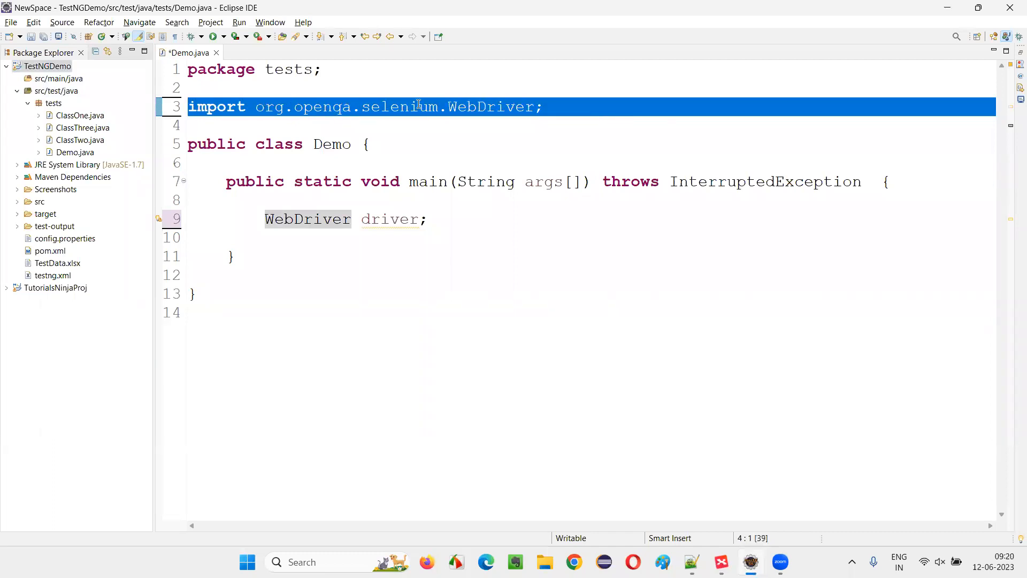
{"action": "double_click", "coordinate": [488, 107]}
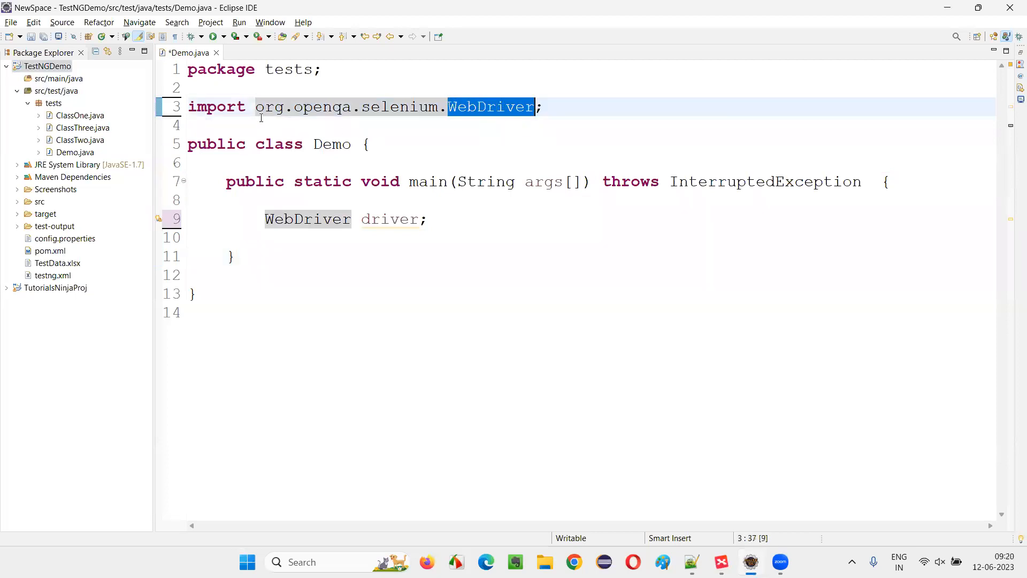
{"action": "left_click", "coordinate": [263, 313]}
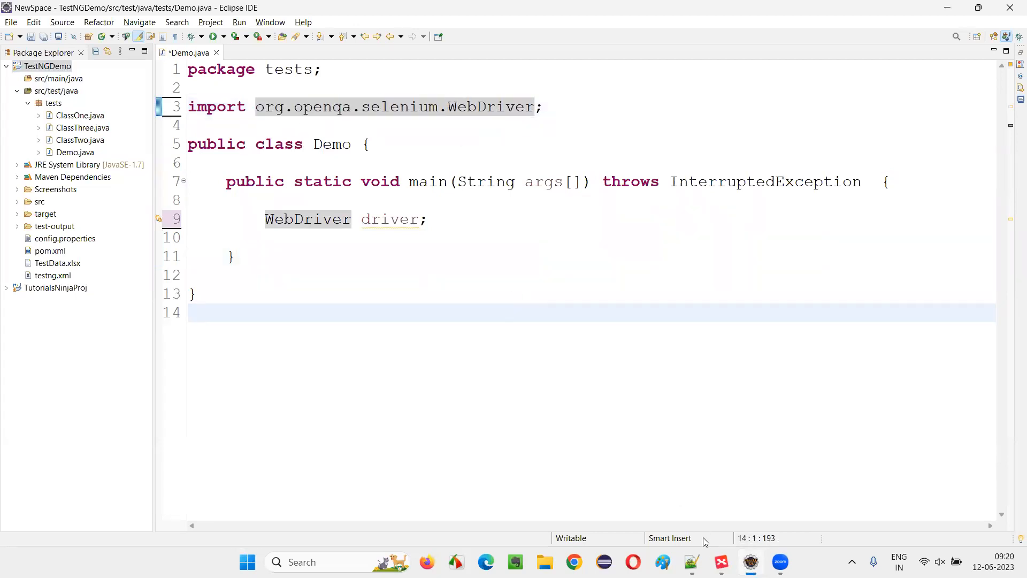
{"action": "left_click", "coordinate": [691, 562]}
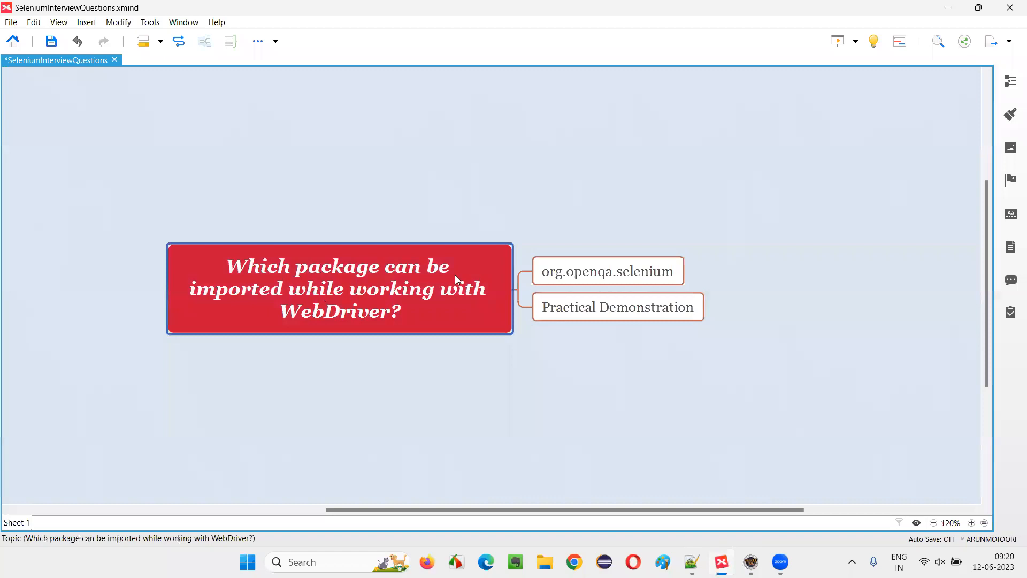
{"action": "mouse_move", "coordinate": [387, 330]}
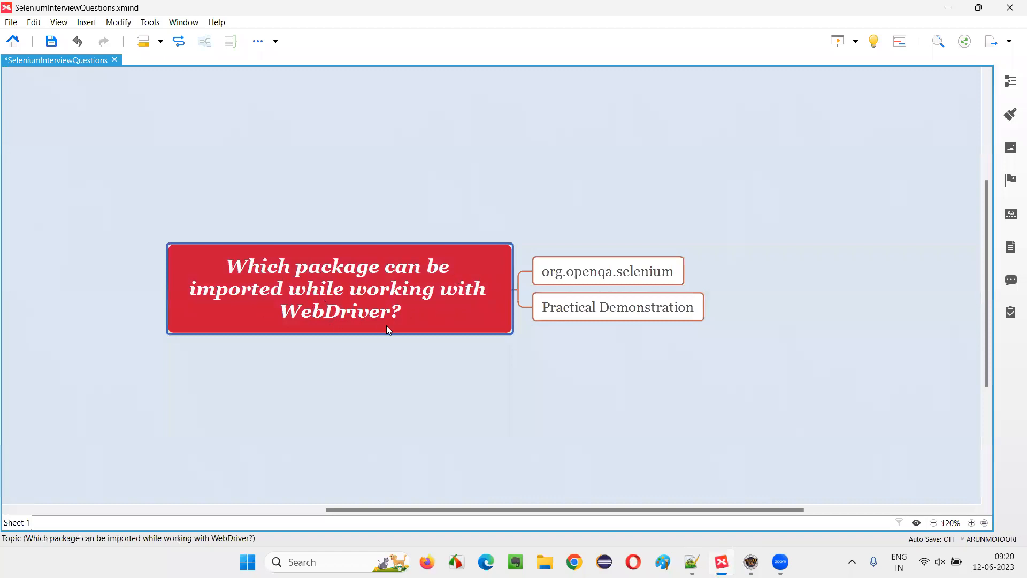
{"action": "left_click", "coordinate": [607, 271]}
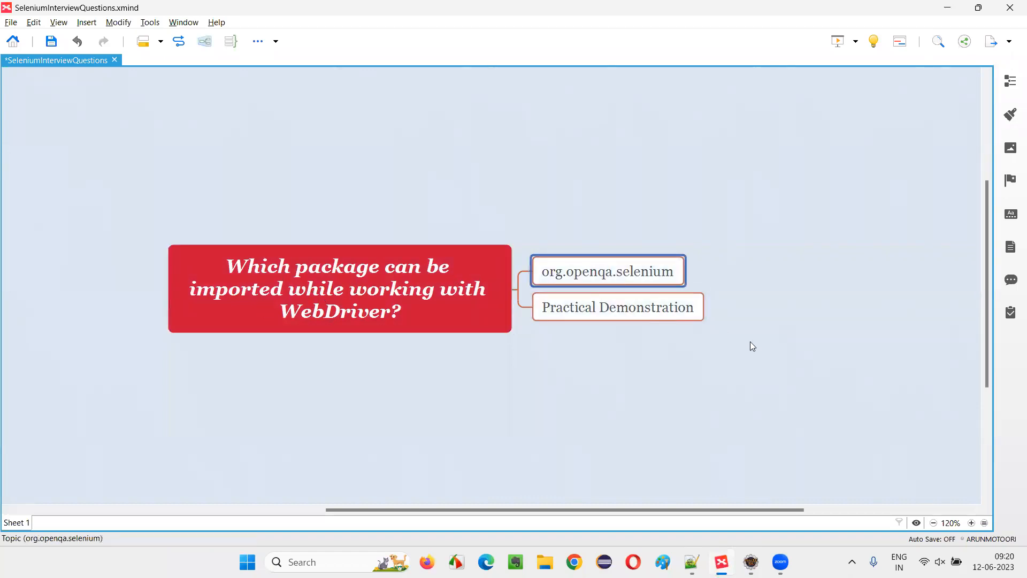